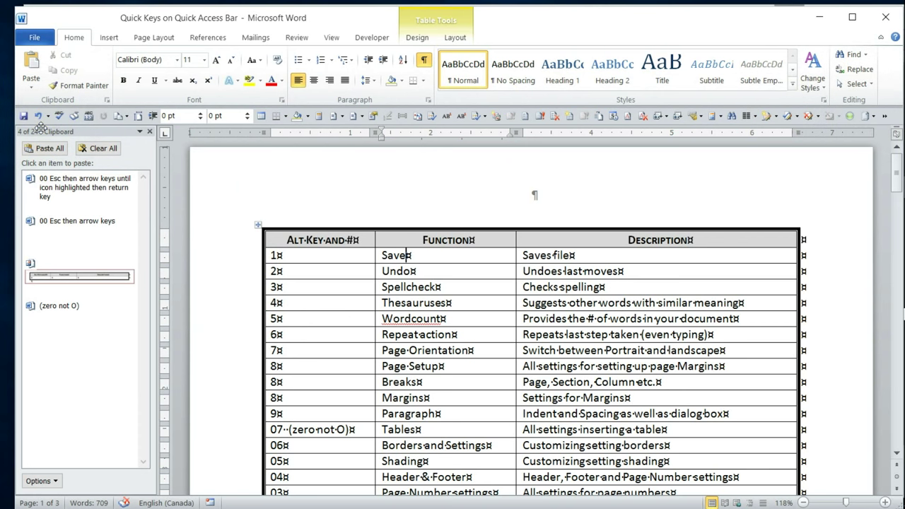
pyautogui.moveTo(207, 165)
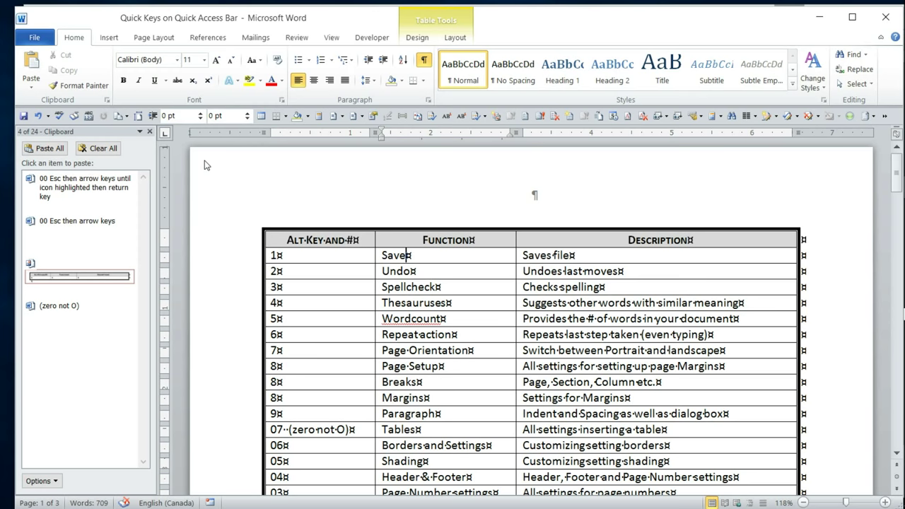
pyautogui.moveTo(224, 217)
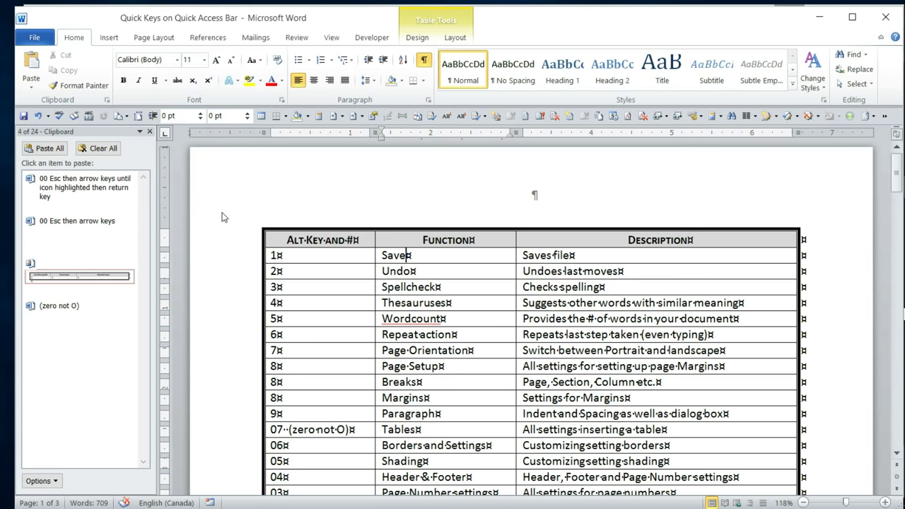
# Scroll through the quick-keys table and display the ribbon shortcut letters.
pyautogui.scroll(-3)
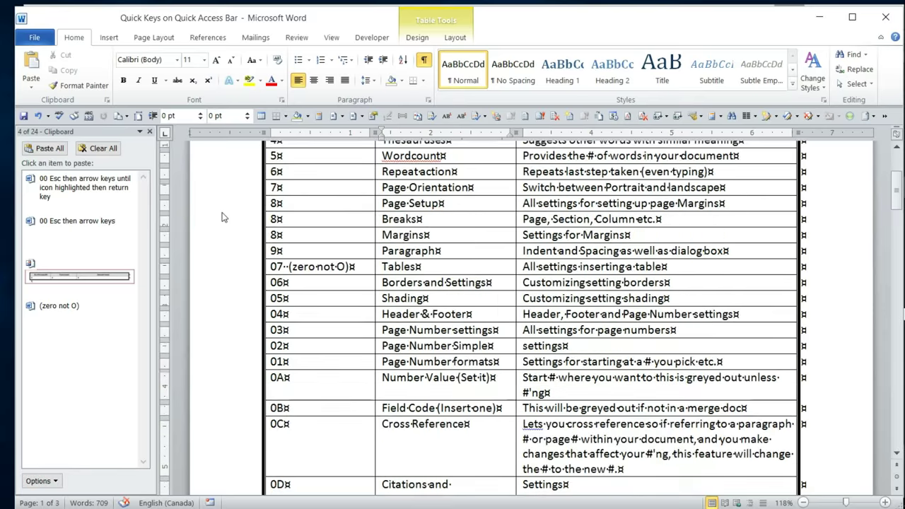
pyautogui.scroll(3)
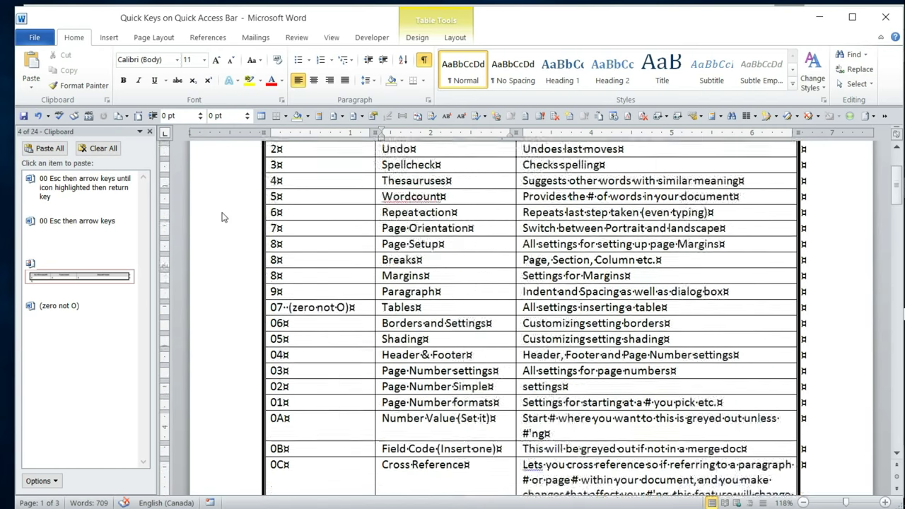
pyautogui.scroll(3)
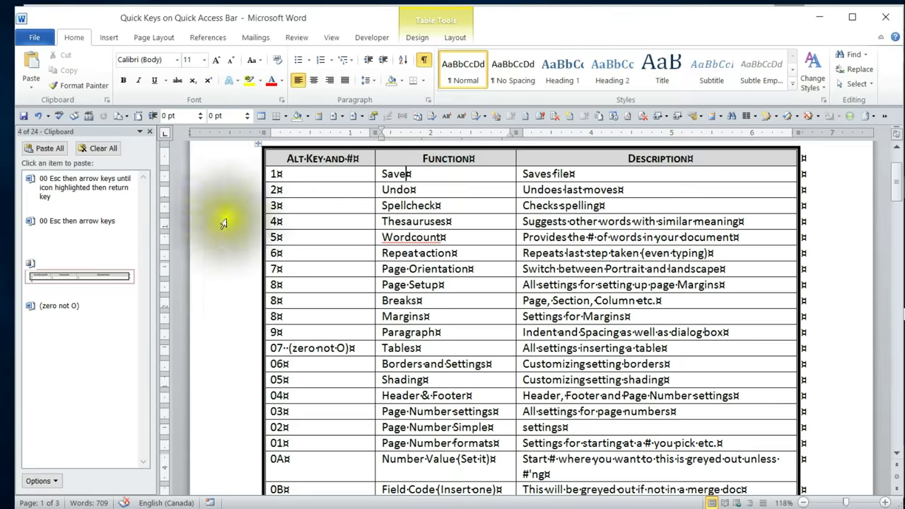
pyautogui.scroll(-3)
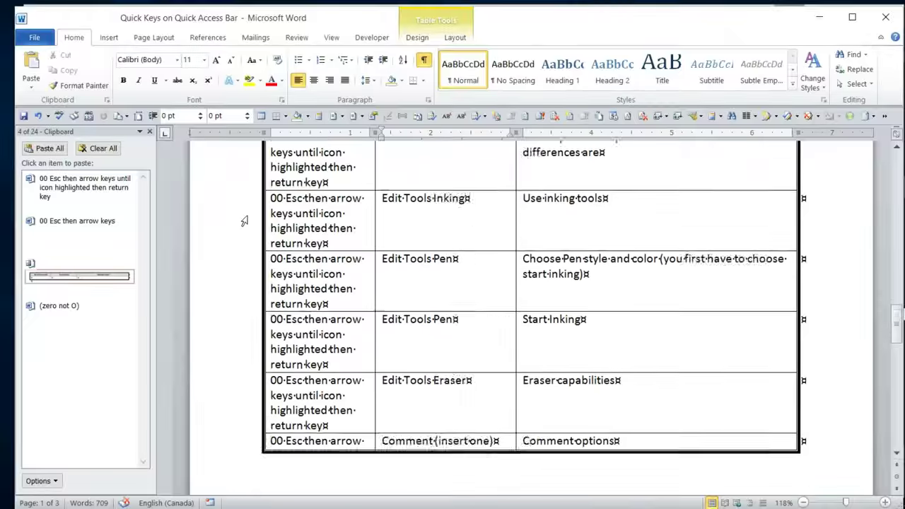
pyautogui.scroll(-3)
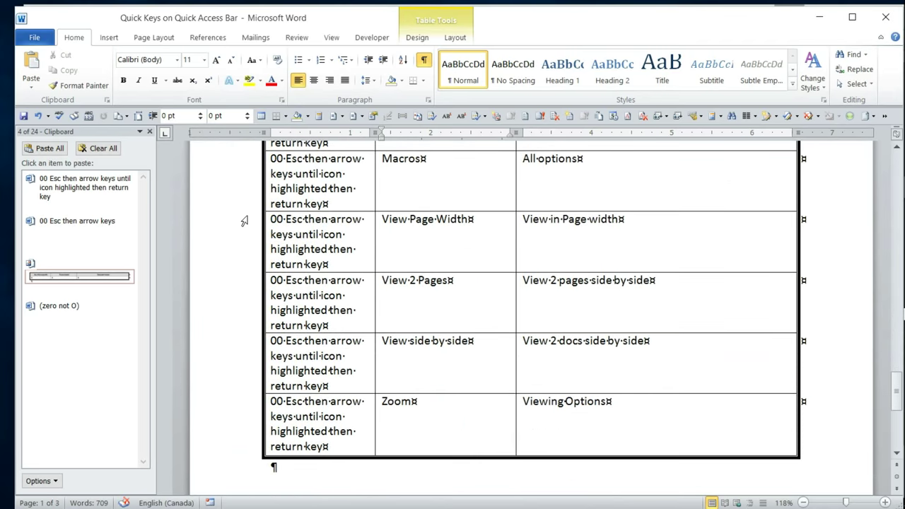
pyautogui.scroll(-3)
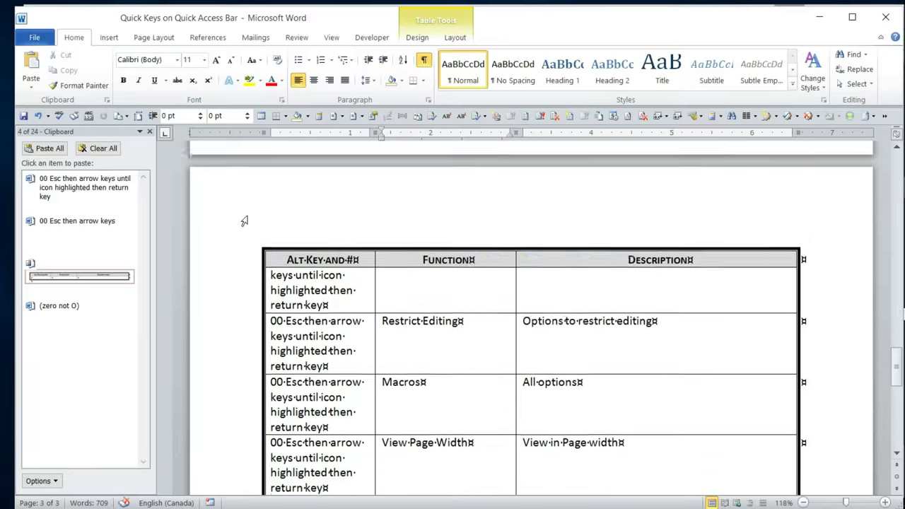
pyautogui.scroll(-3)
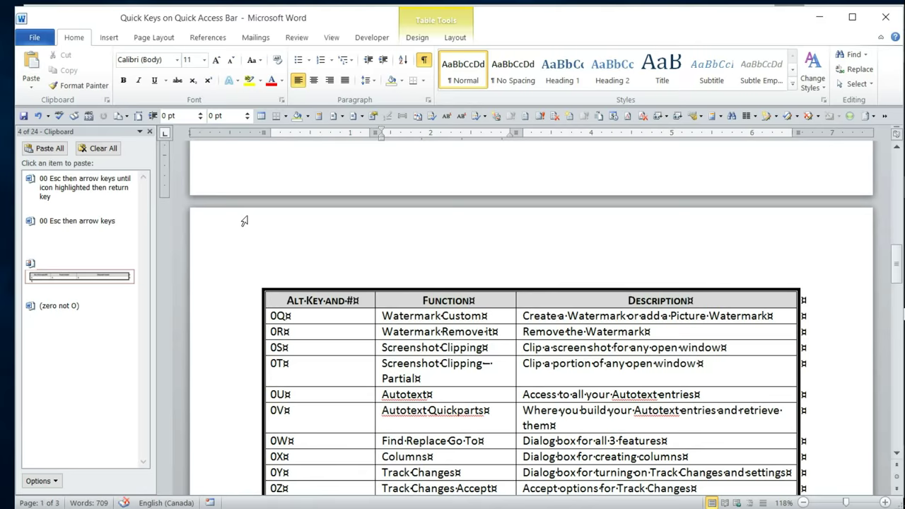
pyautogui.scroll(-3)
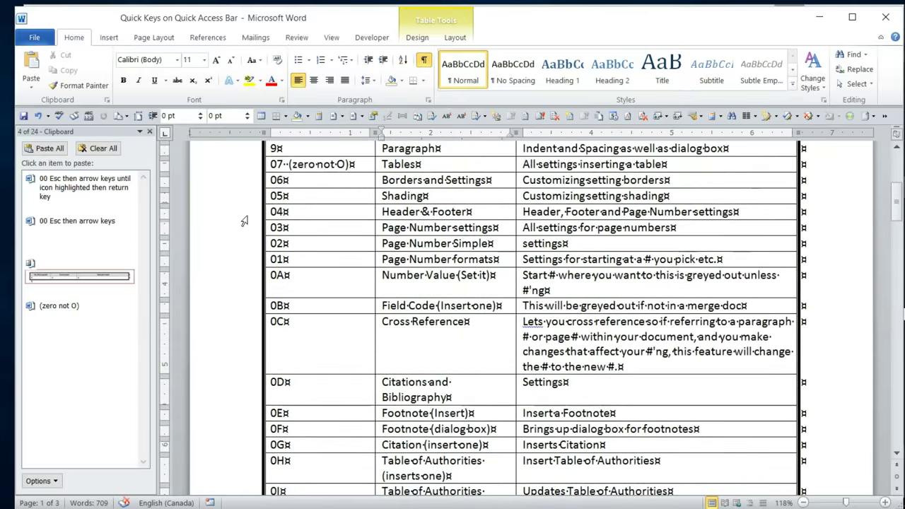
pyautogui.scroll(3)
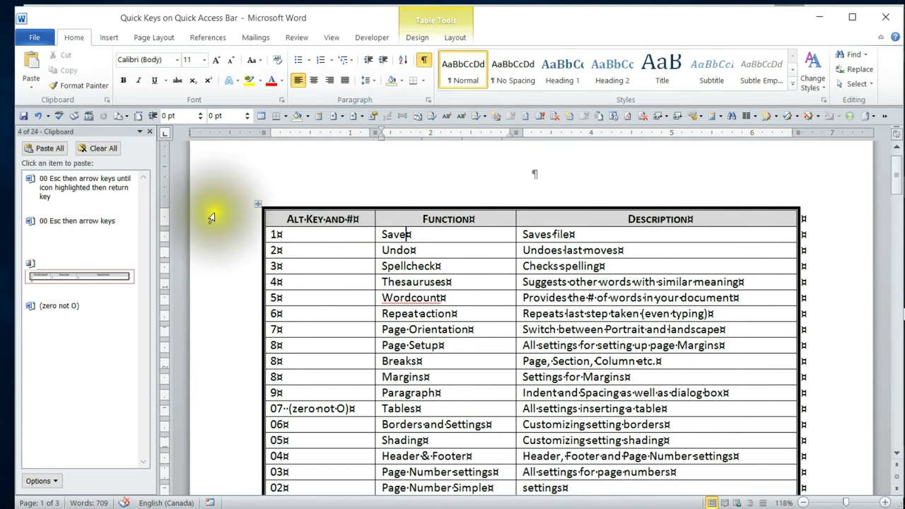
pyautogui.press('alt')
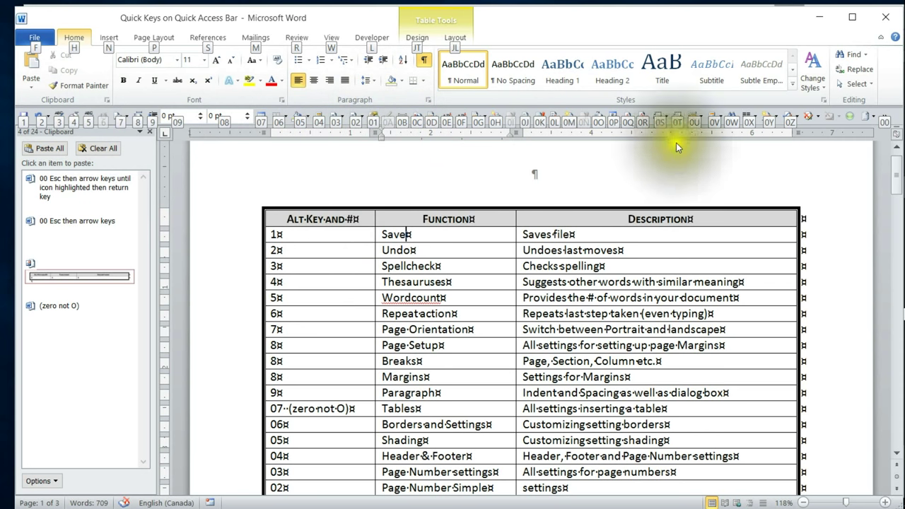
pyautogui.moveTo(506, 156)
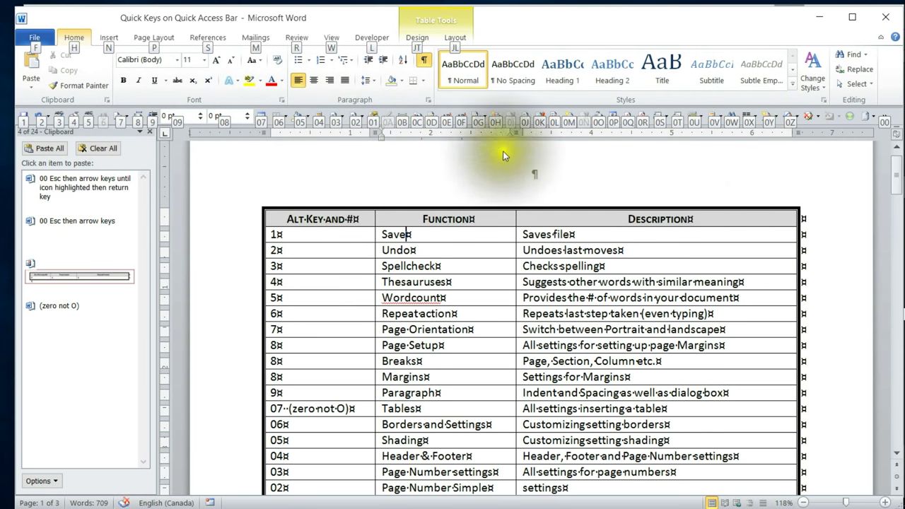
pyautogui.moveTo(684, 151)
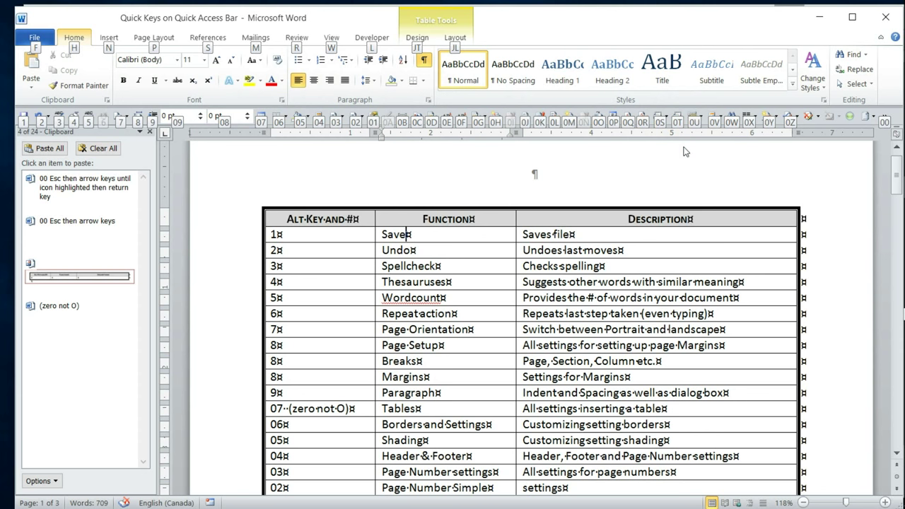
pyautogui.moveTo(817, 135)
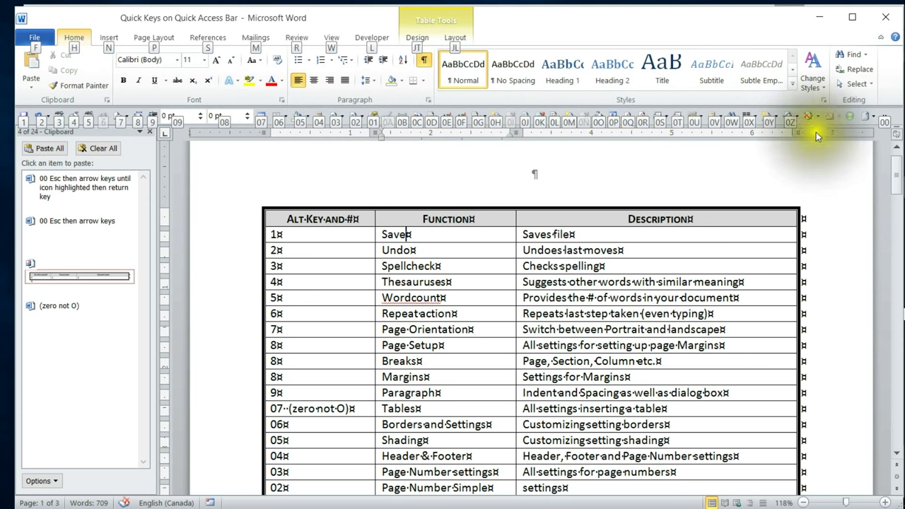
pyautogui.moveTo(788, 166)
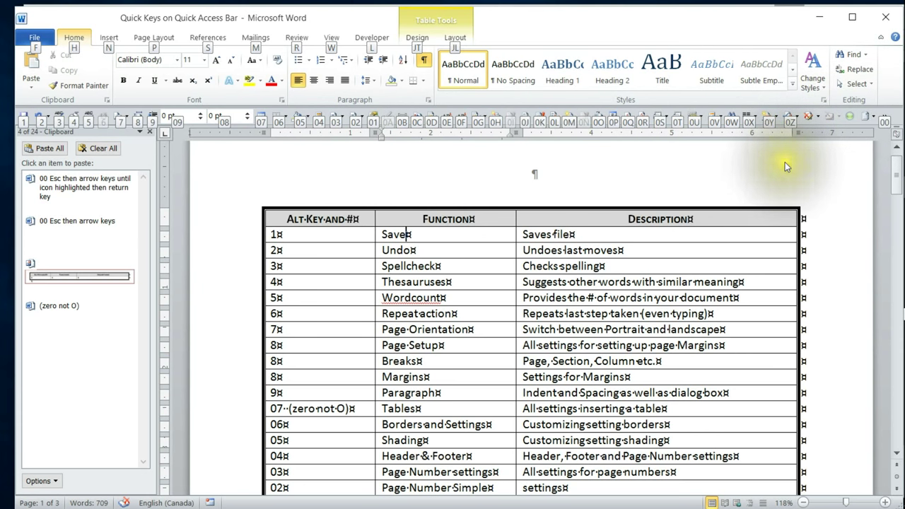
pyautogui.moveTo(788, 167)
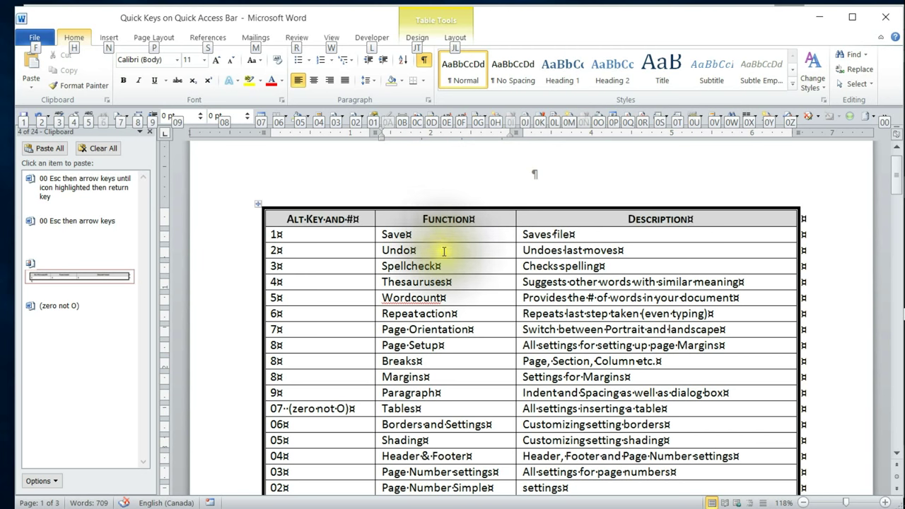
pyautogui.moveTo(480, 211)
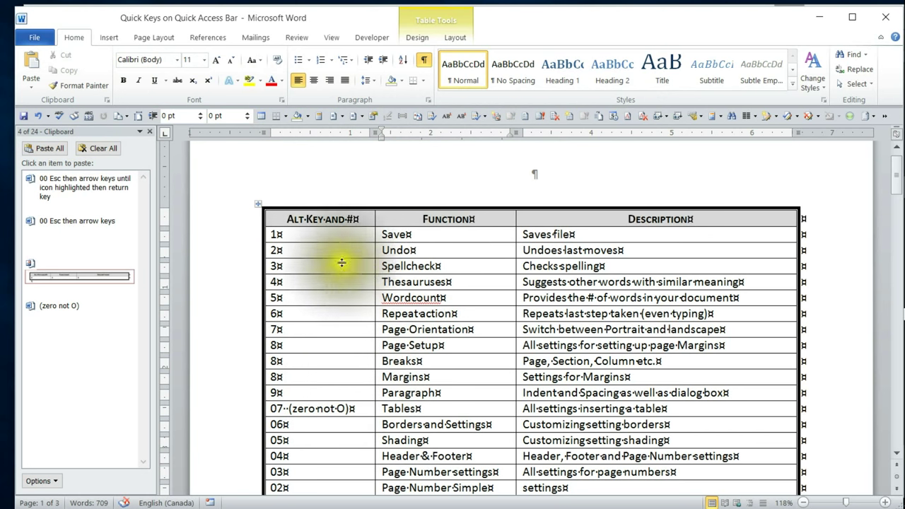
pyautogui.moveTo(447, 249)
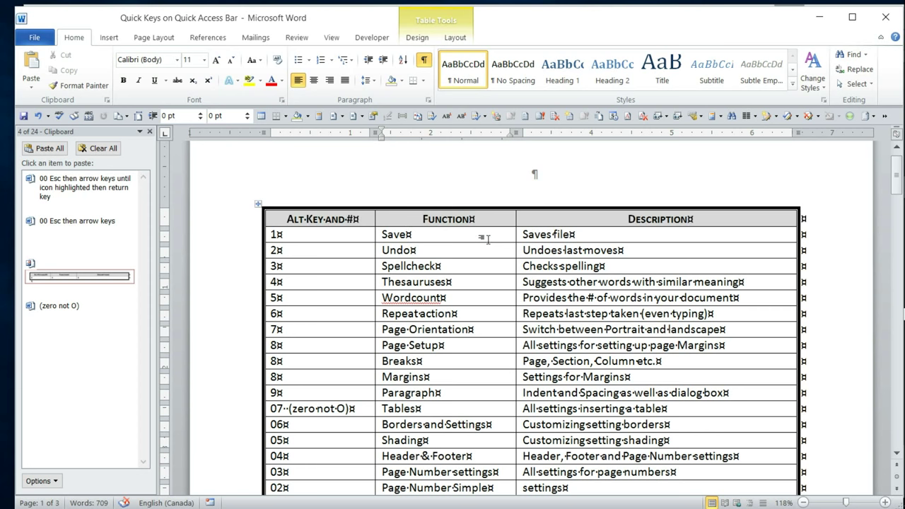
# Select the entire Function column using the Table Tools Layout commands.
pyautogui.press('alt')
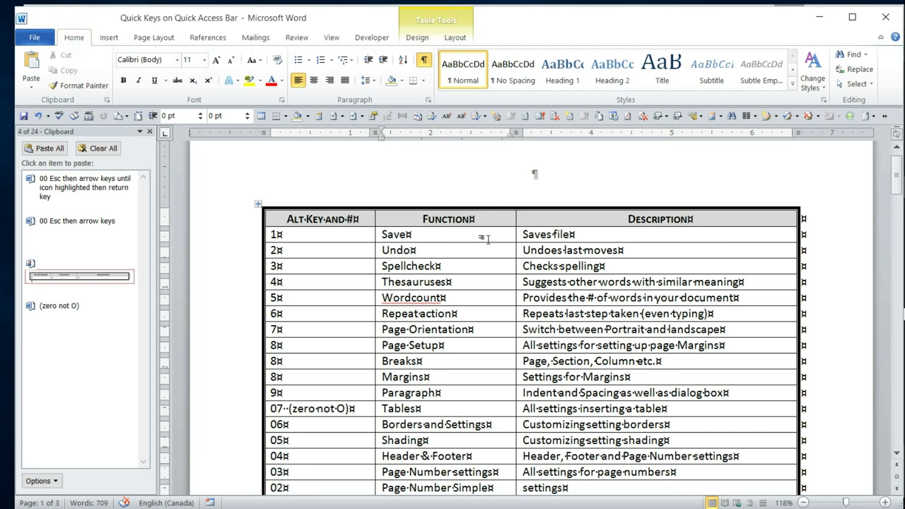
pyautogui.press('alt')
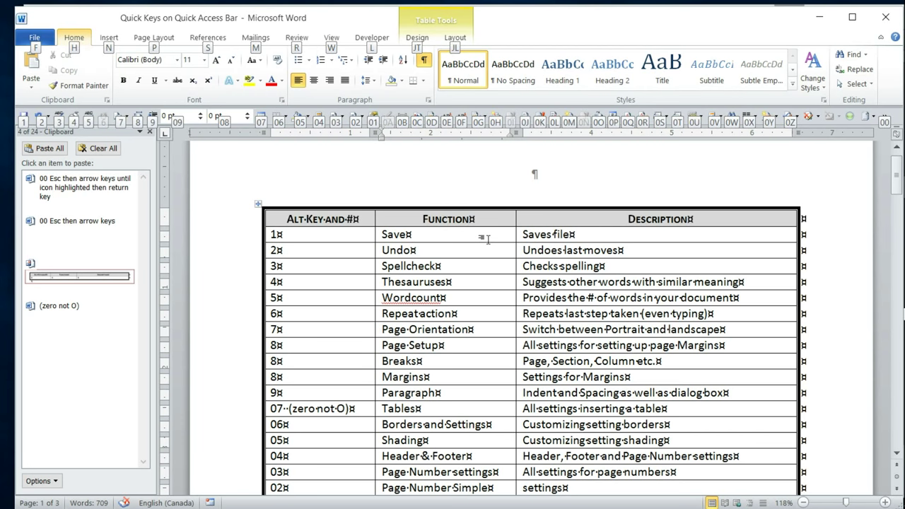
pyautogui.click(455, 37)
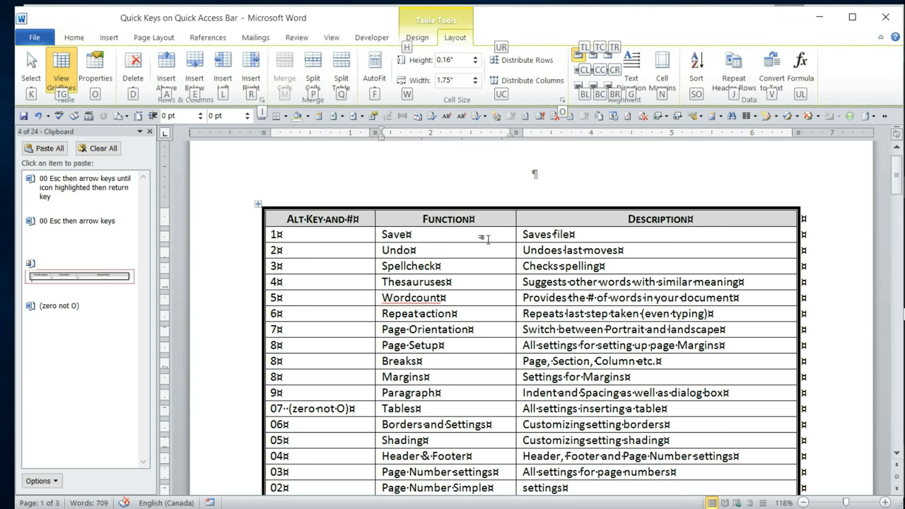
pyautogui.click(30, 67)
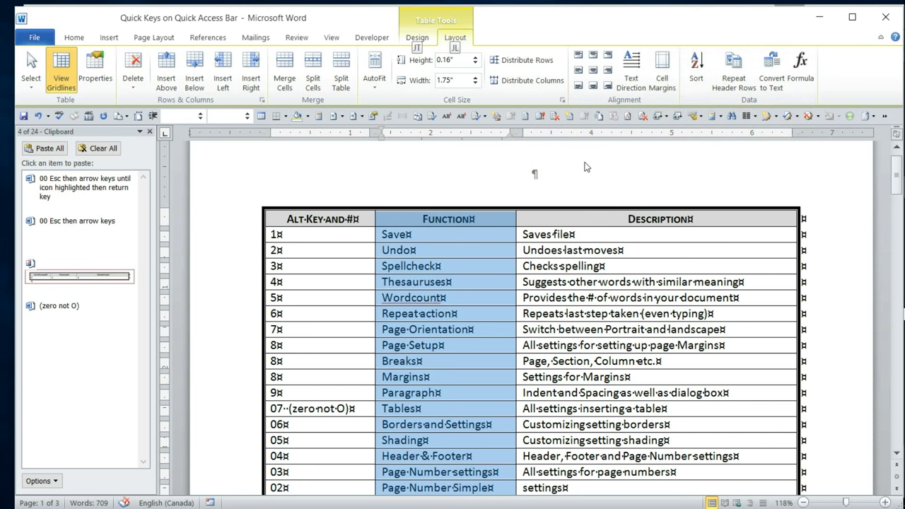
pyautogui.click(697, 67)
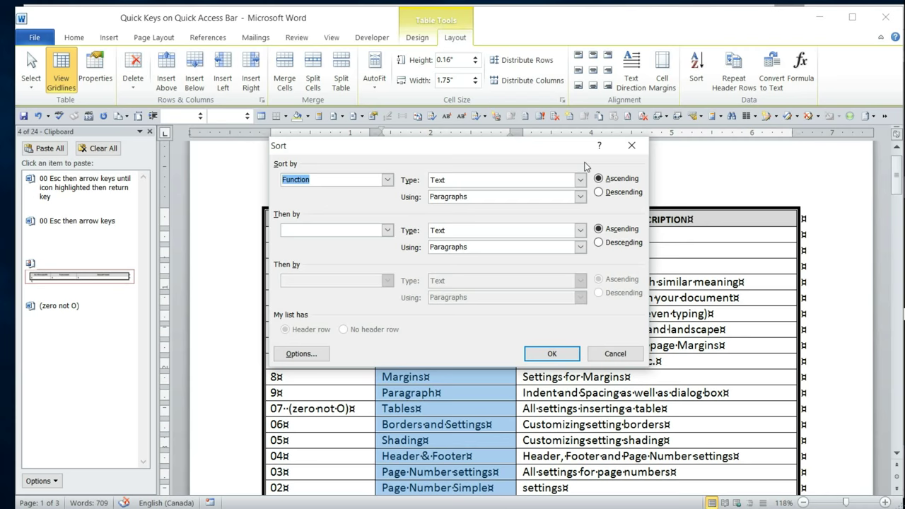
pyautogui.moveTo(463, 173)
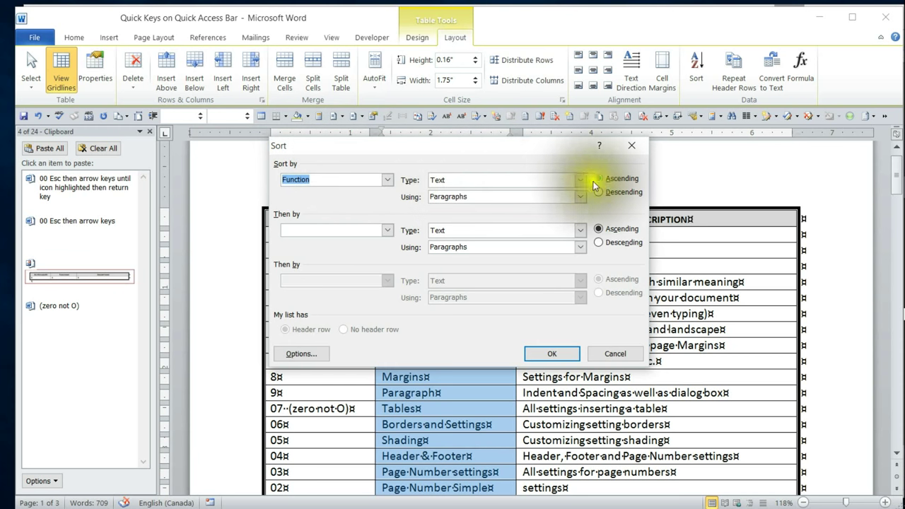
pyautogui.click(598, 178)
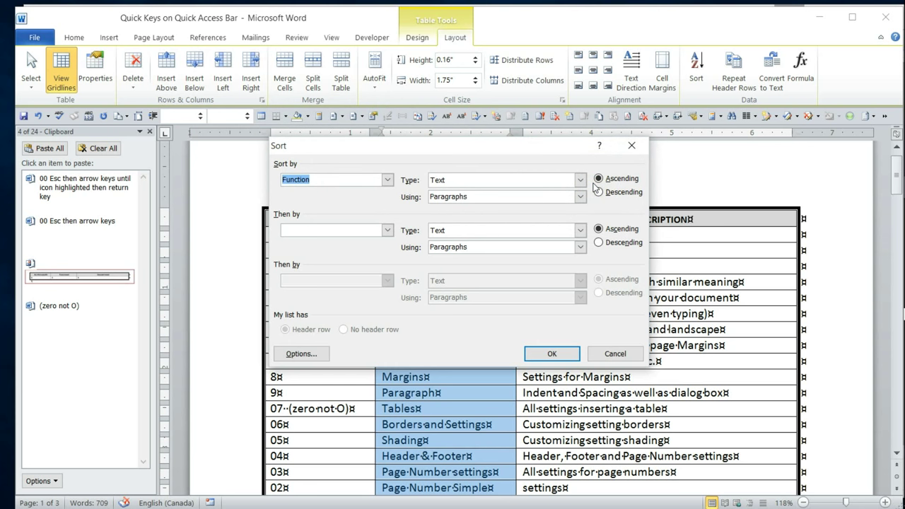
pyautogui.moveTo(435, 156)
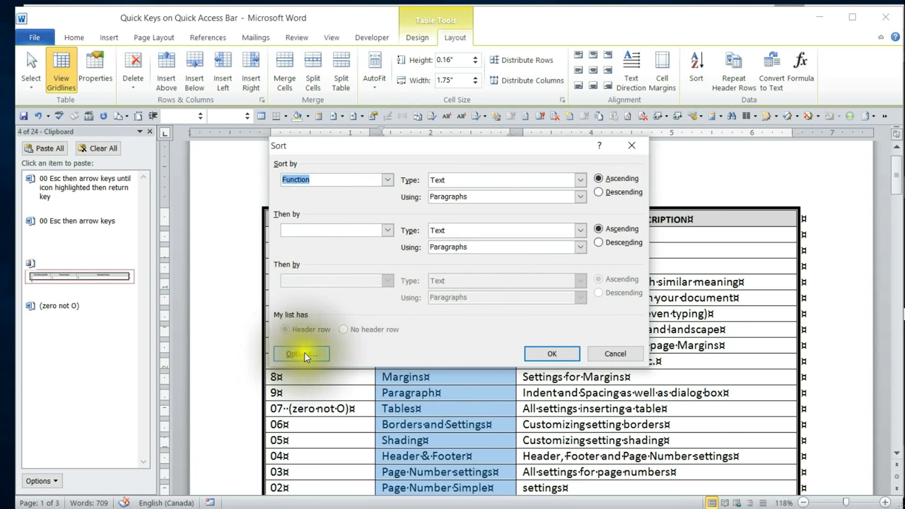
pyautogui.click(302, 354)
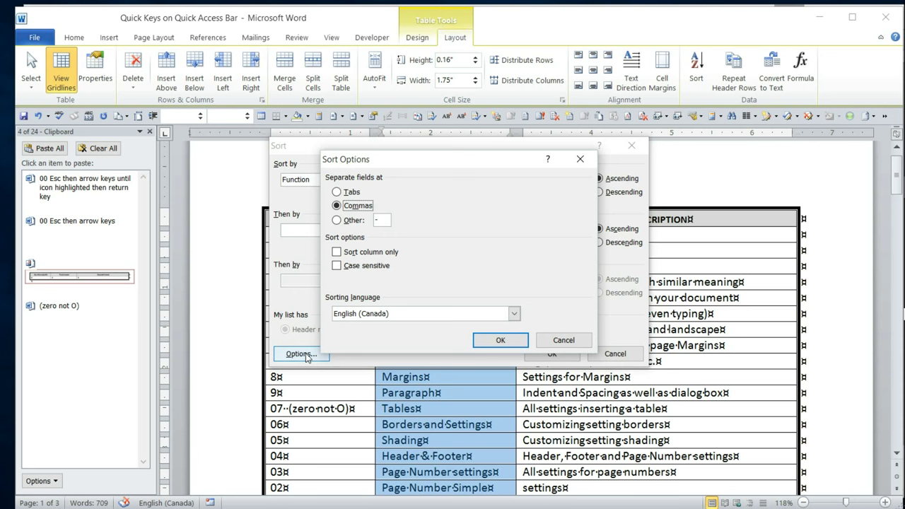
pyautogui.moveTo(401, 285)
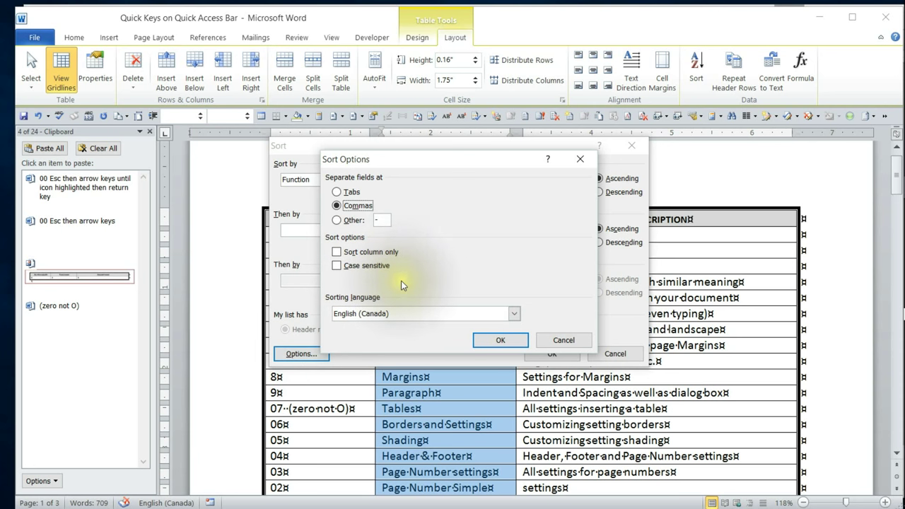
pyautogui.click(500, 340)
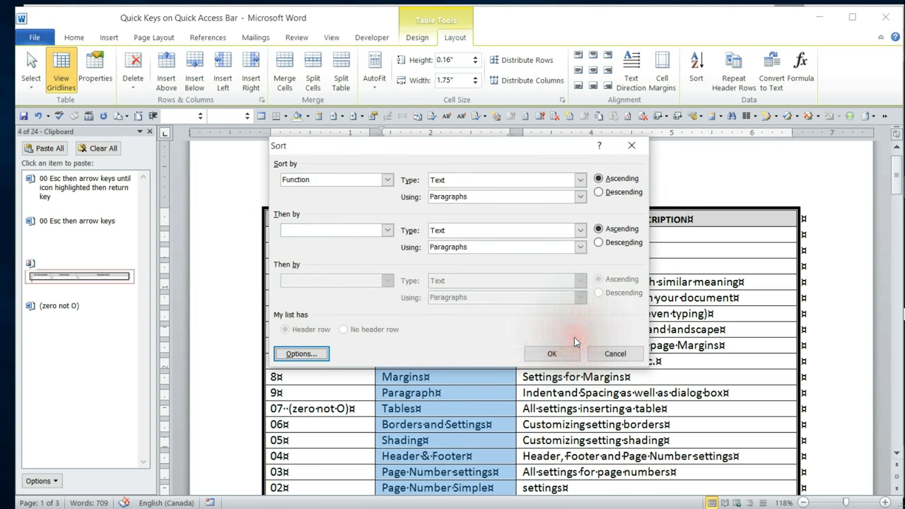
pyautogui.moveTo(466, 358)
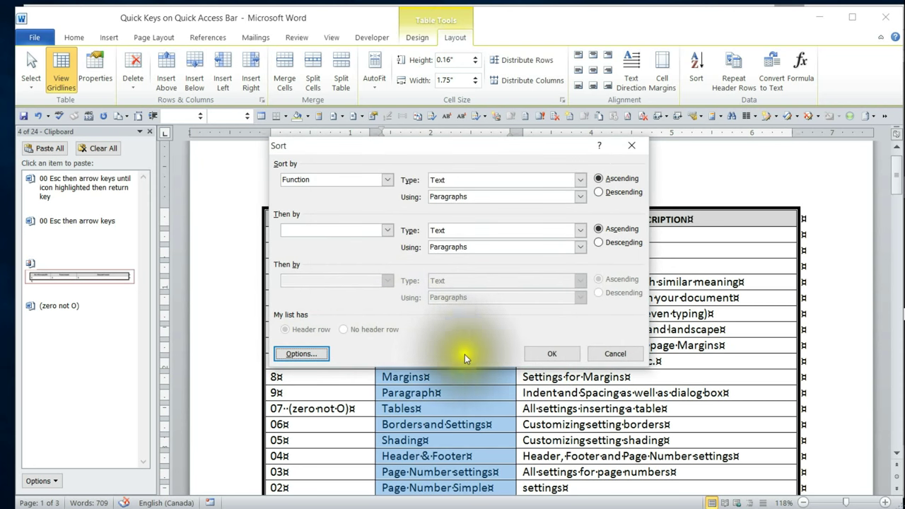
pyautogui.moveTo(456, 413)
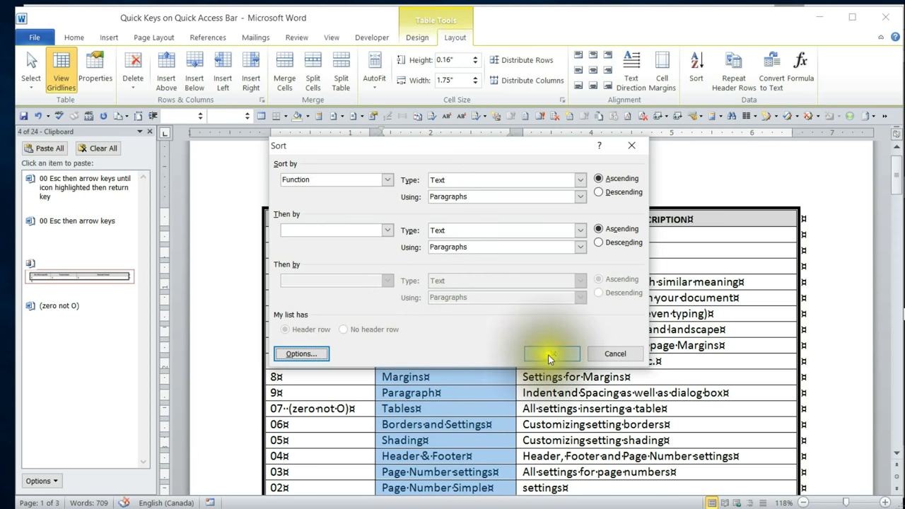
# Apply the ascending sort by Function to the quick-keys table.
pyautogui.click(552, 354)
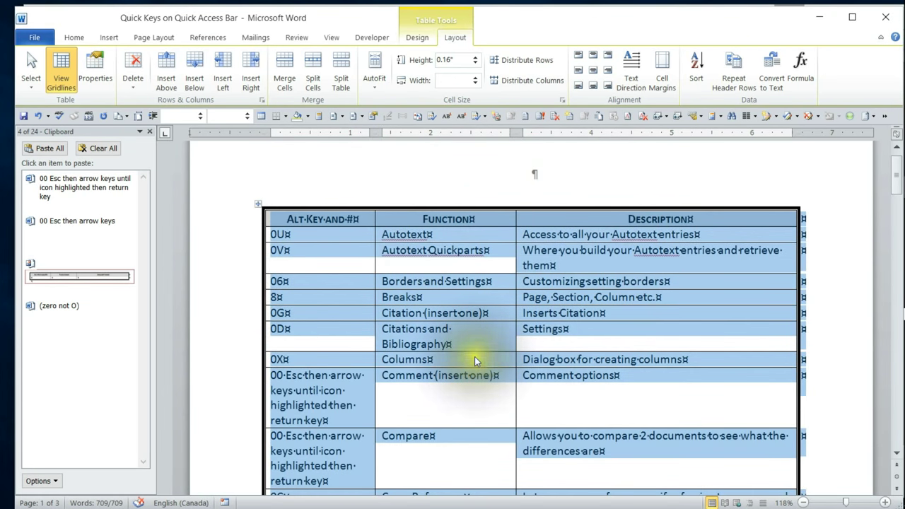
pyautogui.moveTo(454, 300)
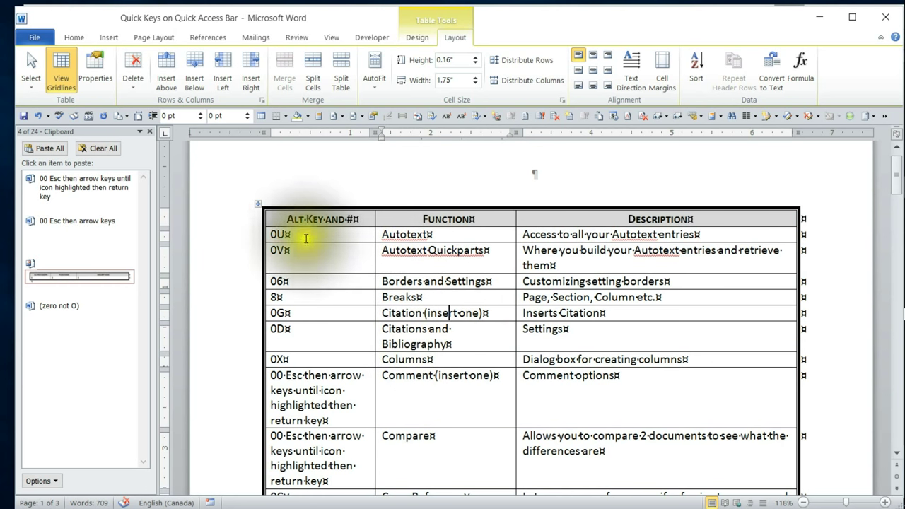
pyautogui.moveTo(311, 266)
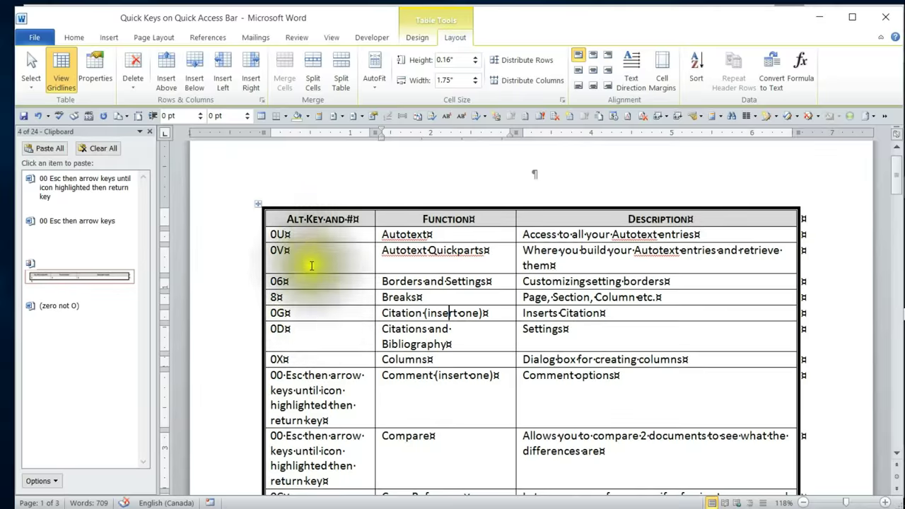
pyautogui.scroll(-3)
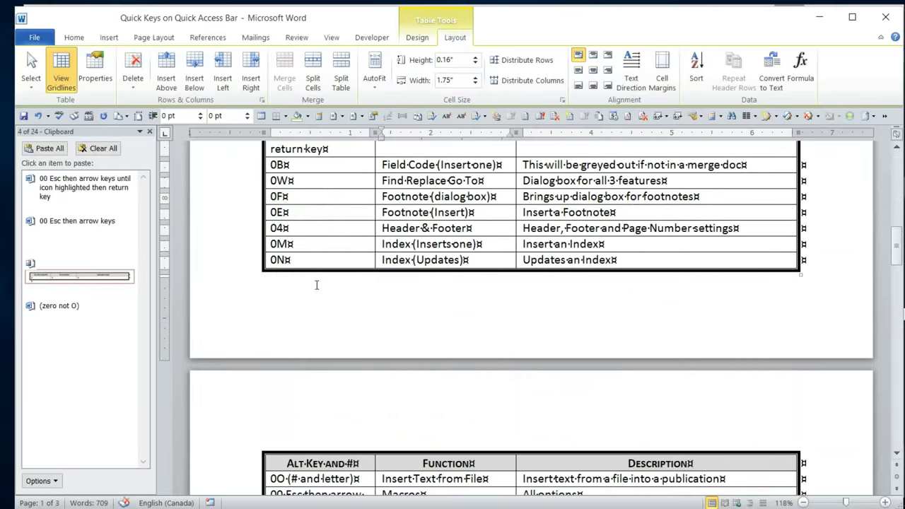
pyautogui.scroll(-3)
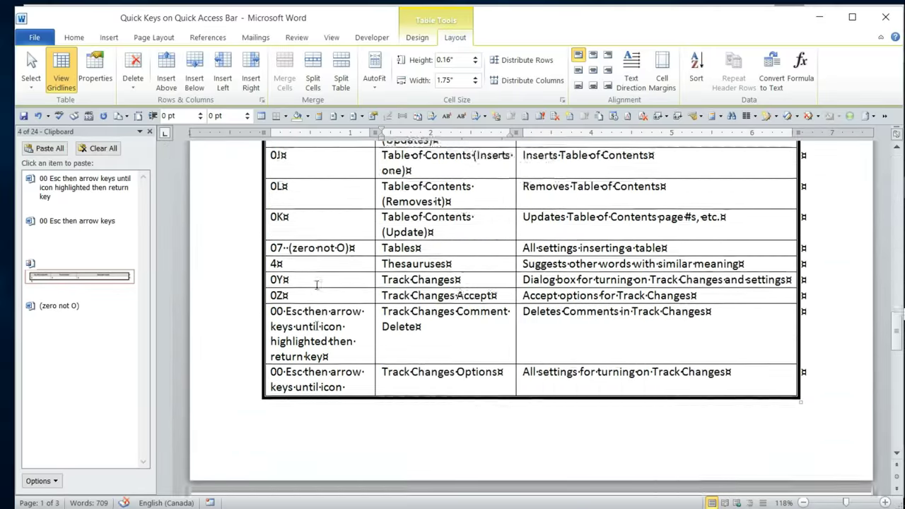
# Check across the pages that rows now run alphabetically from Autotext onward.
pyautogui.scroll(-3)
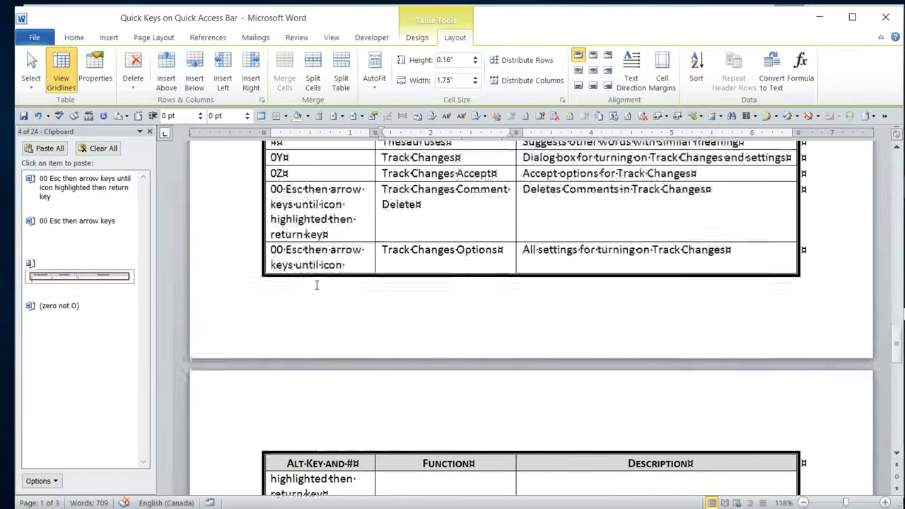
pyautogui.scroll(-3)
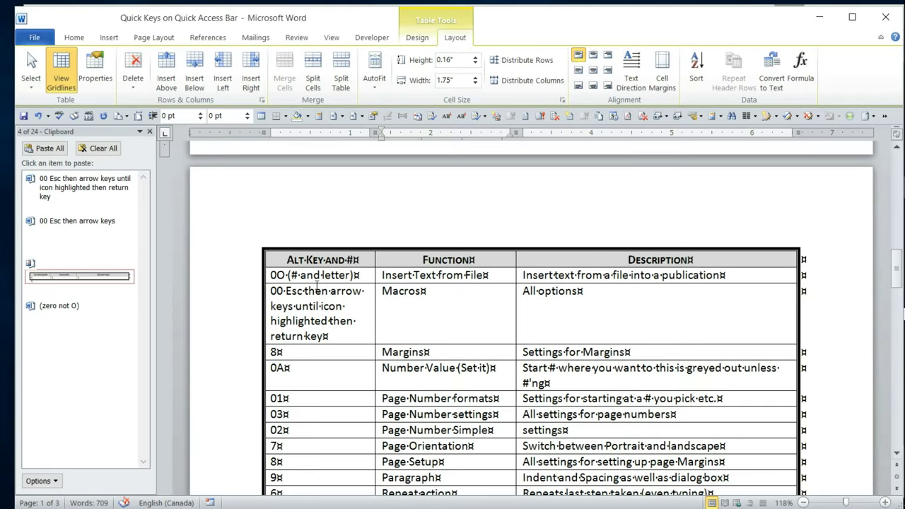
pyautogui.scroll(-3)
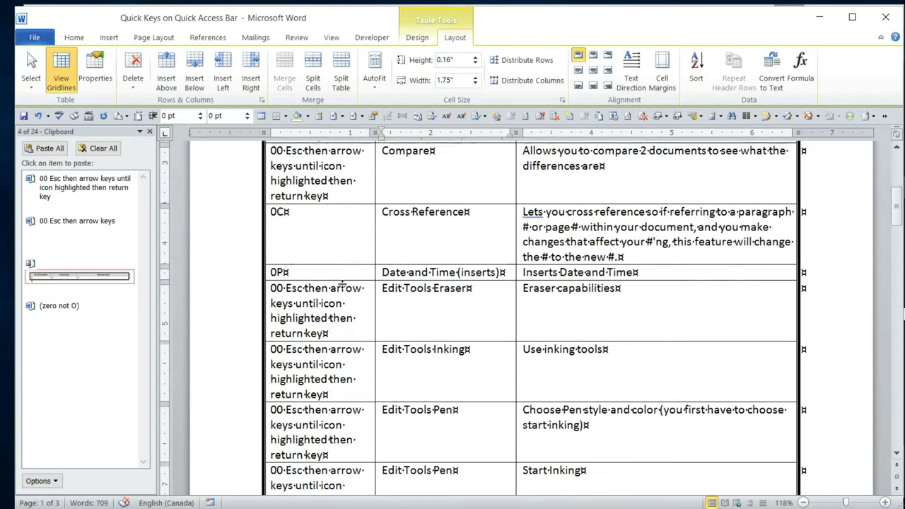
pyautogui.scroll(3)
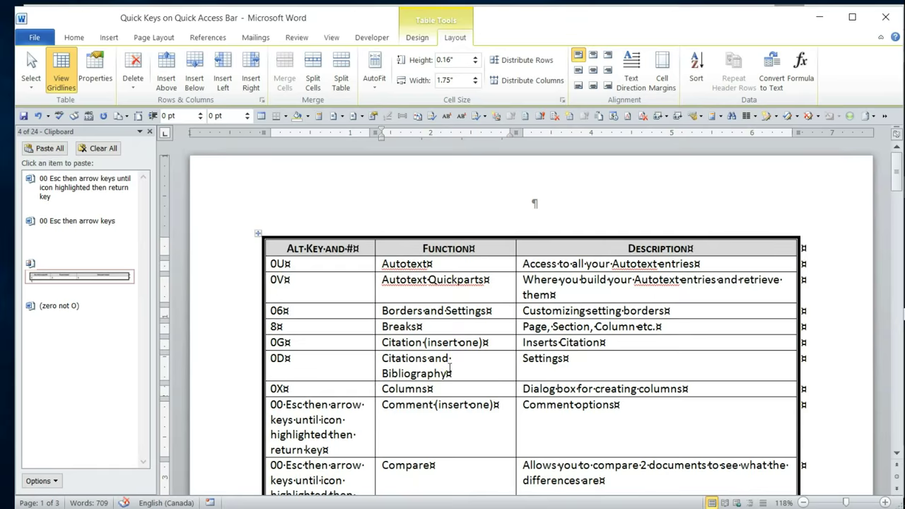
pyautogui.scroll(-3)
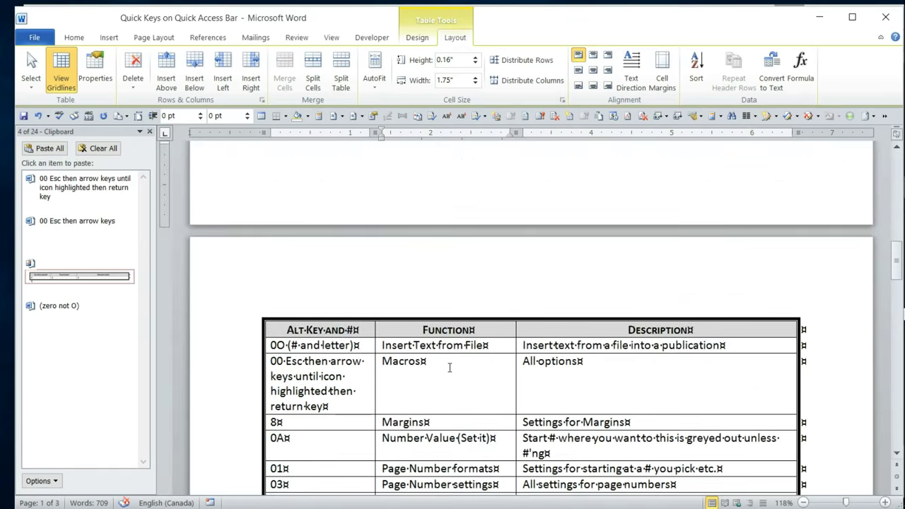
pyautogui.scroll(-3)
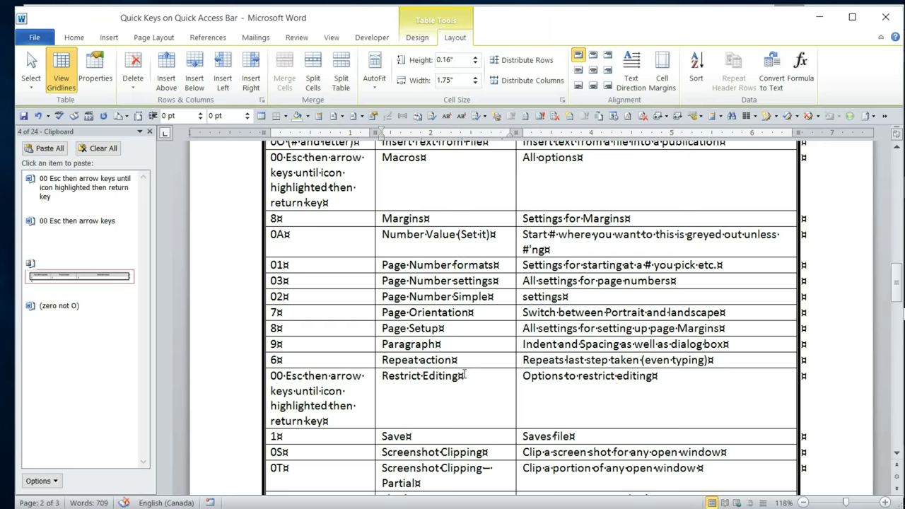
pyautogui.scroll(3)
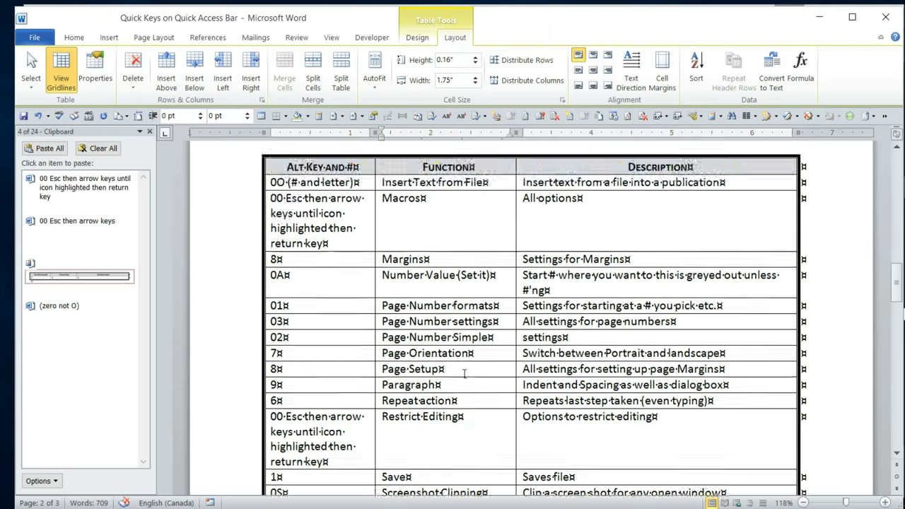
pyautogui.scroll(3)
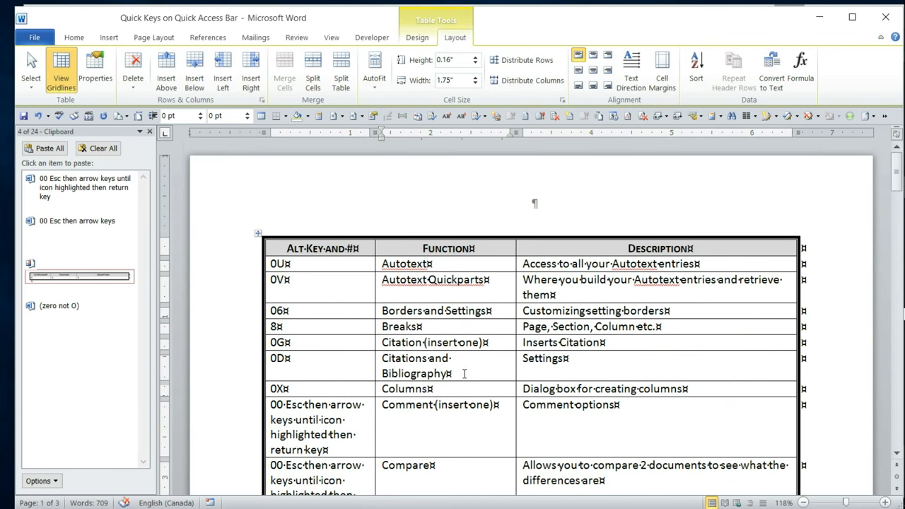
pyautogui.moveTo(461, 296)
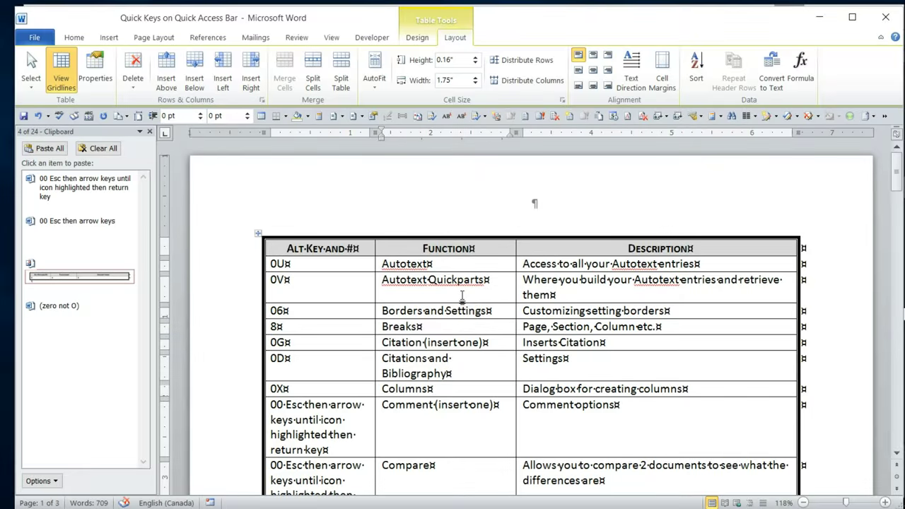